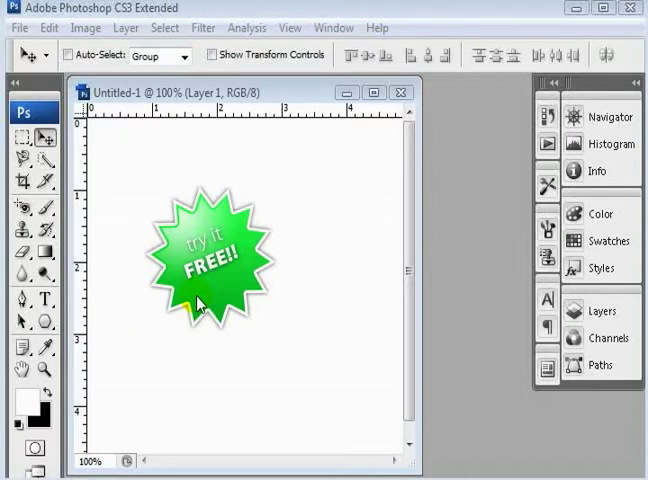
{"action": "mouse_move", "coordinate": [224, 288]}
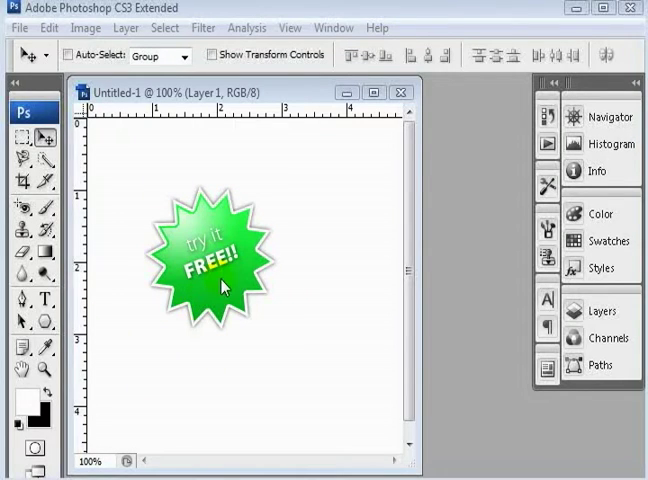
Close the finished star sample document without saving changes.
{"action": "left_click", "coordinate": [400, 92]}
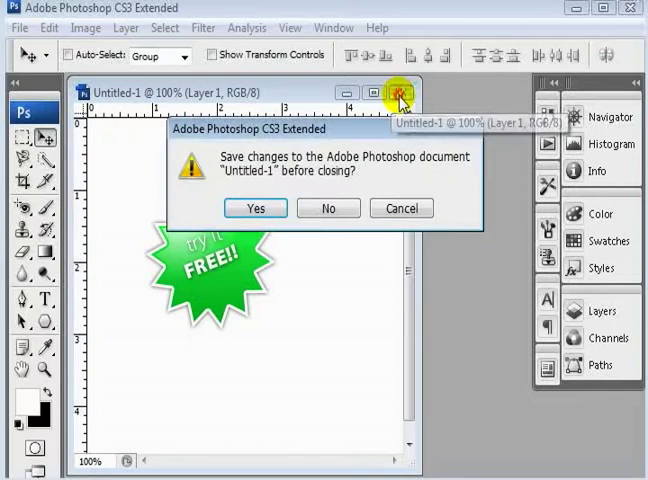
{"action": "left_click", "coordinate": [328, 208]}
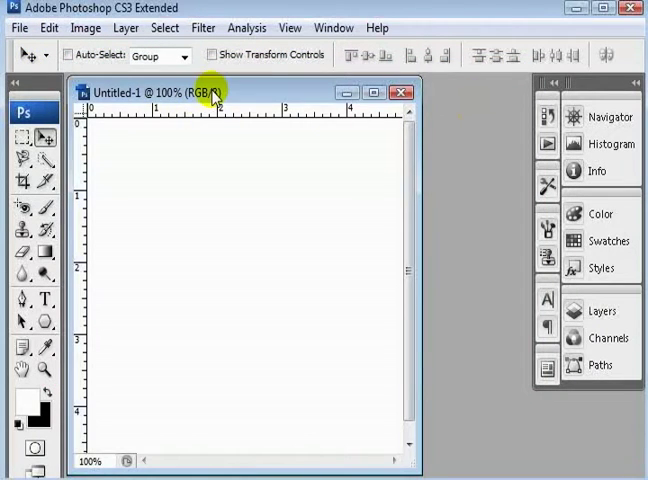
Add a new empty layer and bring up the shape tools flyout in the toolbox.
{"action": "left_click", "coordinate": [600, 304]}
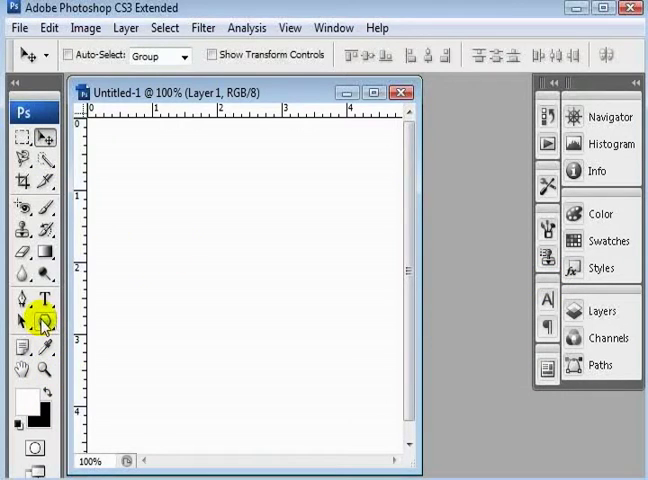
{"action": "left_click", "coordinate": [44, 322]}
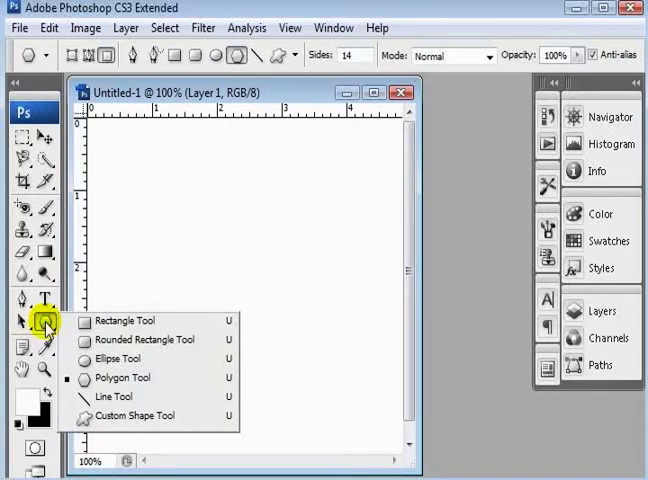
Choose the Polygon Tool in Fill Pixels mode and bring up its star options.
{"action": "left_click", "coordinate": [116, 358]}
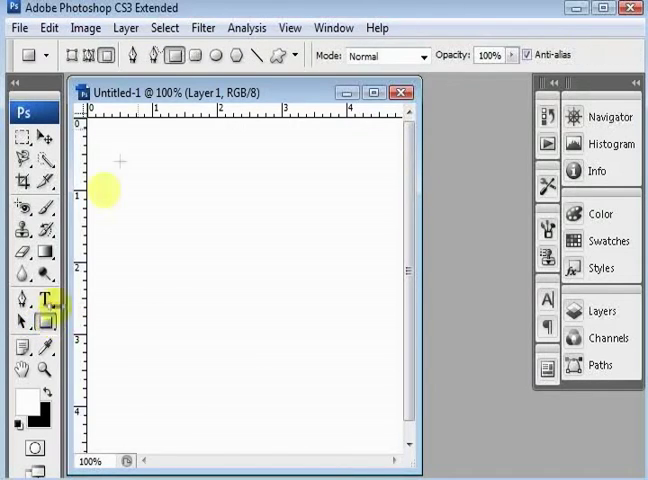
{"action": "left_click", "coordinate": [236, 56]}
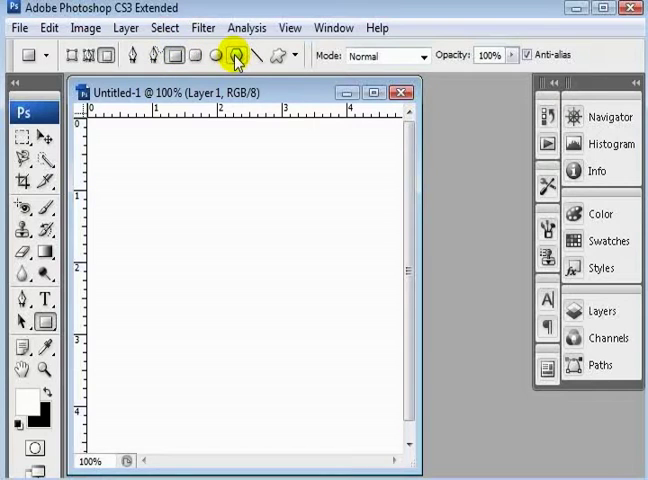
{"action": "left_click", "coordinate": [236, 56]}
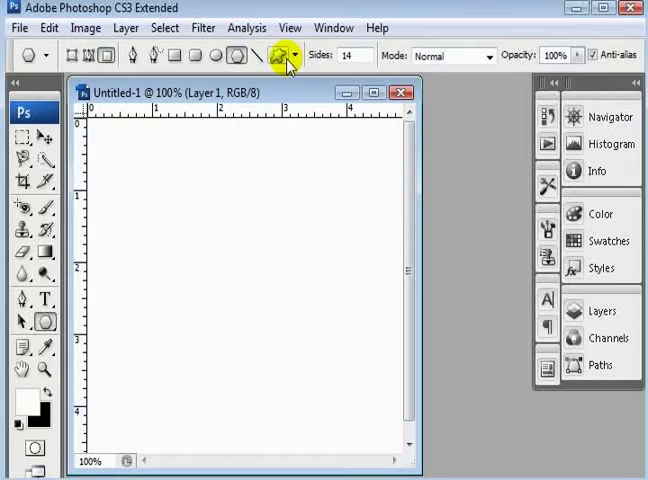
{"action": "left_click", "coordinate": [292, 56]}
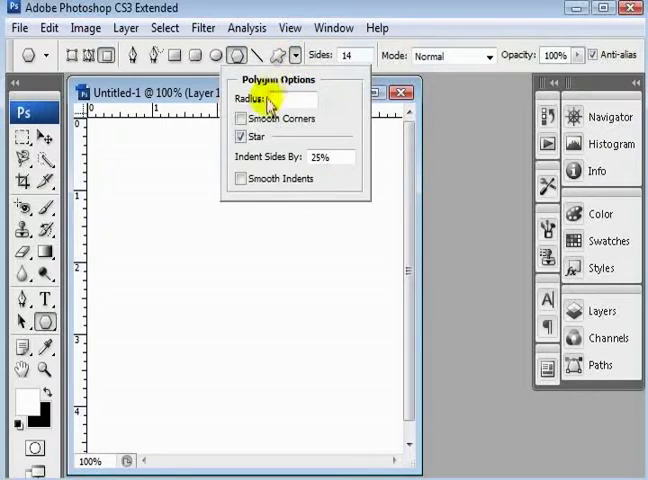
{"action": "mouse_move", "coordinate": [290, 164]}
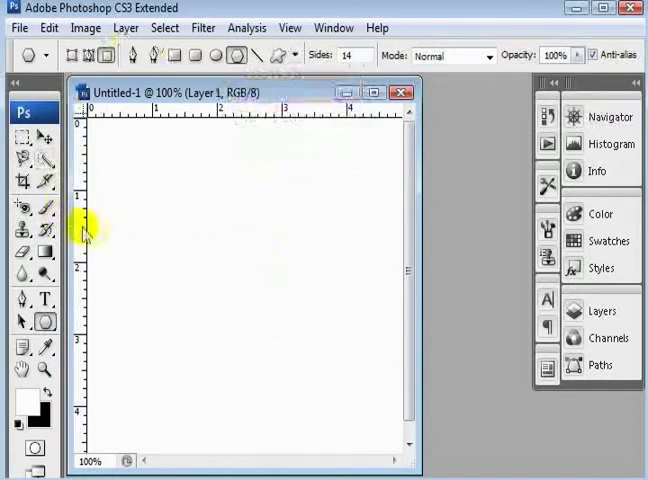
{"action": "mouse_move", "coordinate": [156, 250]}
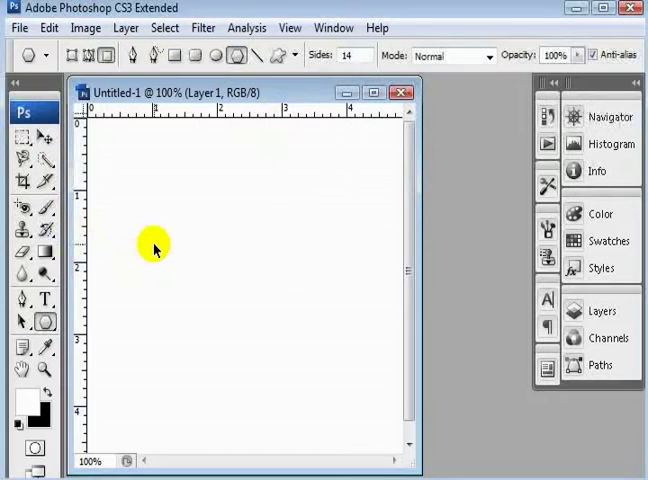
{"action": "left_click_drag", "start_coordinate": [156, 246], "coordinate": [224, 288]}
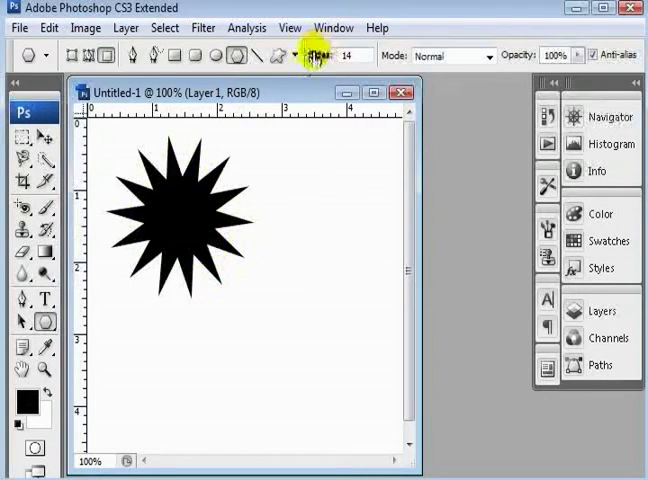
{"action": "left_click", "coordinate": [292, 56]}
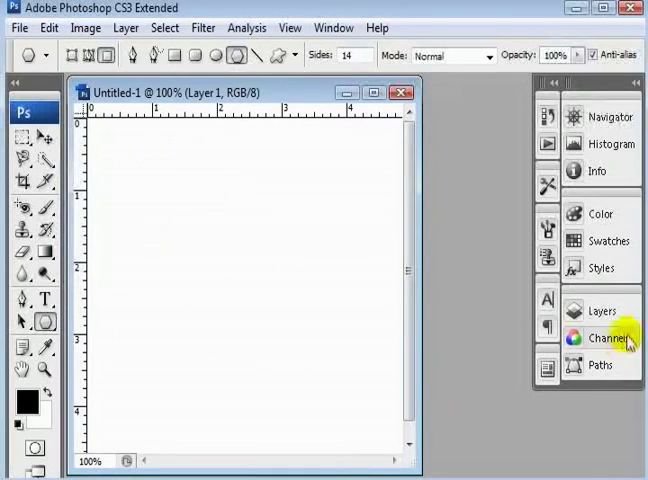
Show the Layers panel and draw a black 14-pointed star on Layer 1.
{"action": "left_click", "coordinate": [602, 312]}
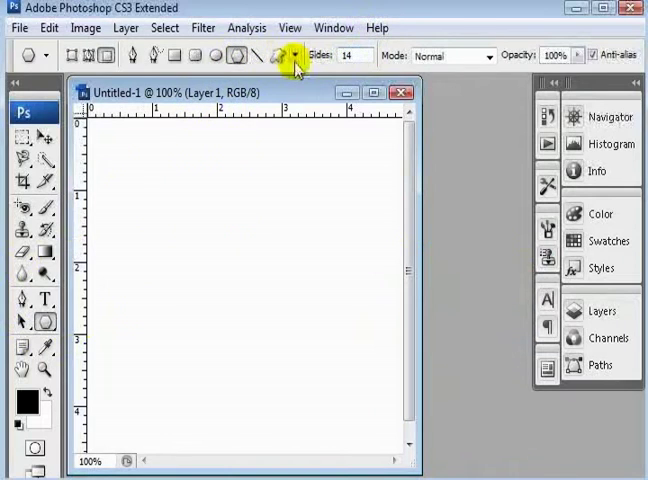
{"action": "left_click", "coordinate": [248, 224]}
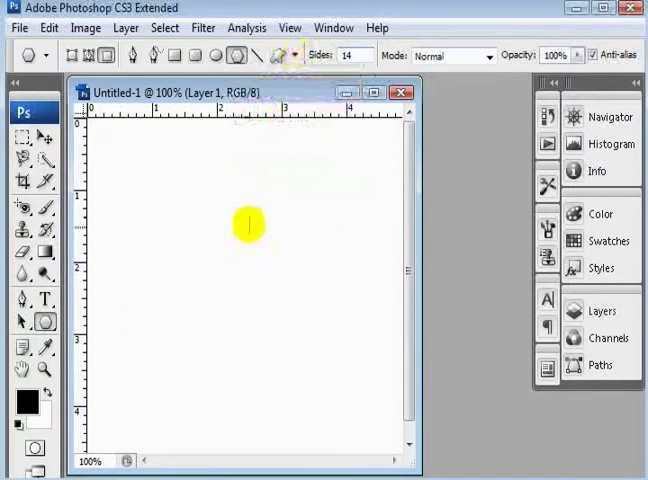
{"action": "left_click_drag", "start_coordinate": [244, 224], "coordinate": [262, 338]}
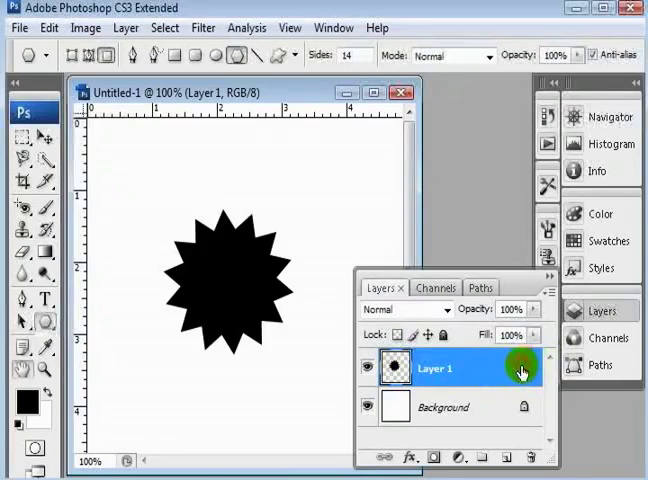
Add a Gradient Overlay layer style to Layer 1 and bring up the Gradient Editor.
{"action": "double_click", "coordinate": [436, 368]}
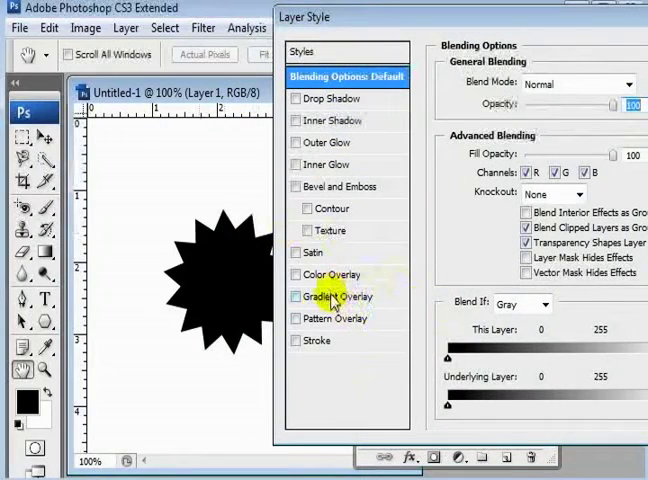
{"action": "left_click", "coordinate": [326, 296]}
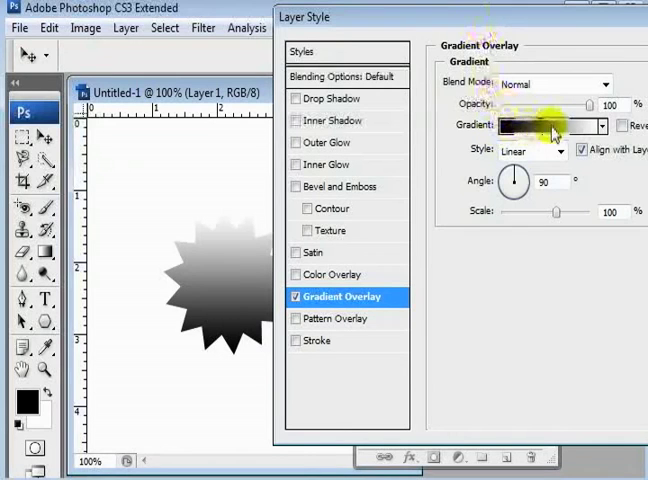
{"action": "left_click", "coordinate": [556, 126]}
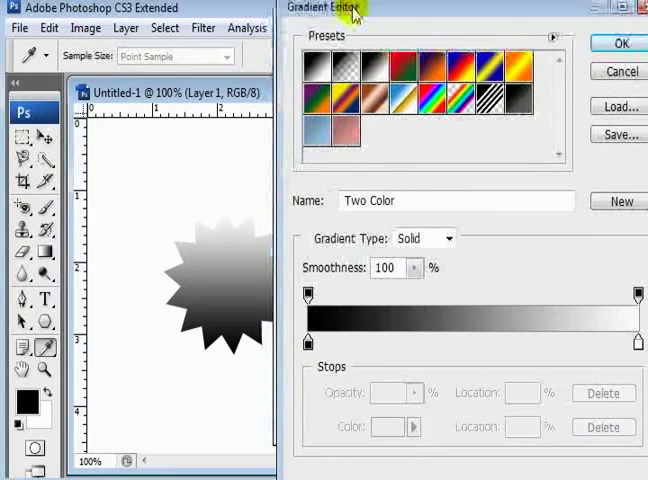
{"action": "mouse_move", "coordinate": [318, 138]}
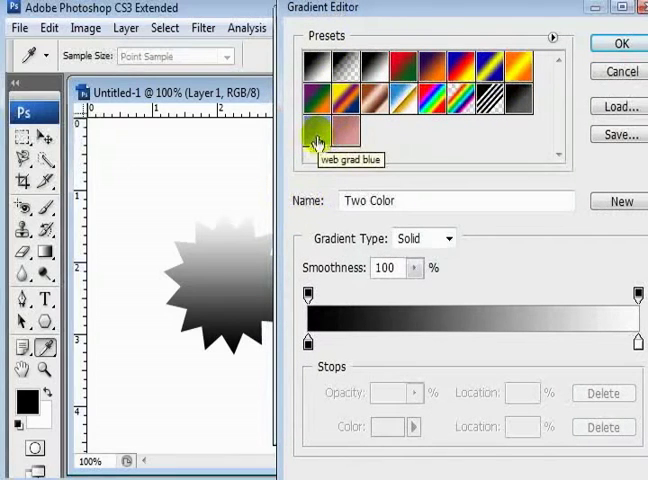
Start from the web grad blue preset and set the left stop to deep green 00b208.
{"action": "left_click", "coordinate": [318, 138]}
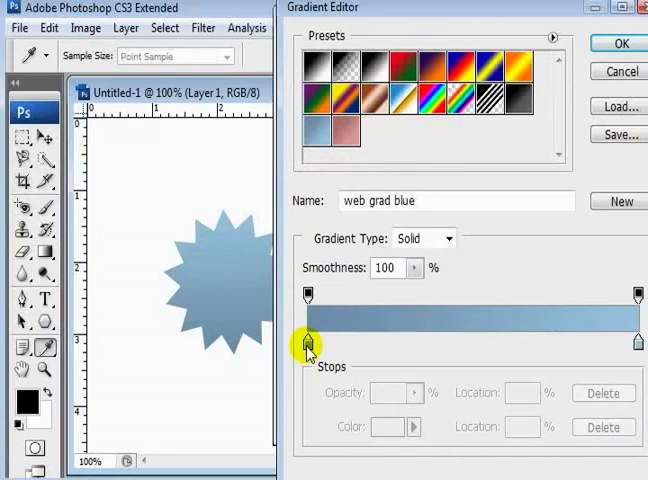
{"action": "mouse_move", "coordinate": [308, 344]}
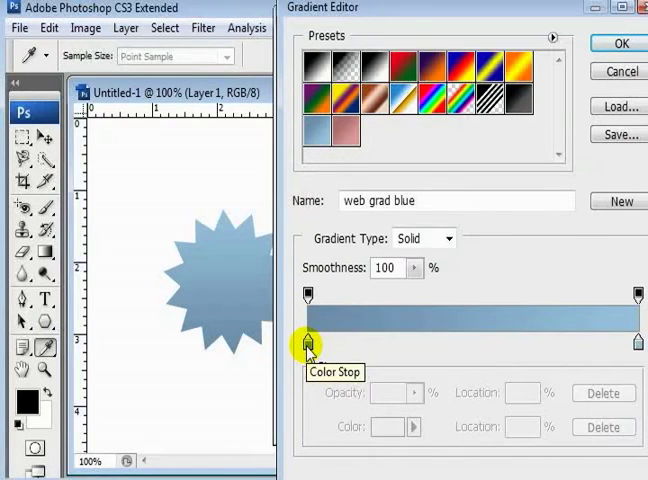
{"action": "left_click", "coordinate": [378, 426]}
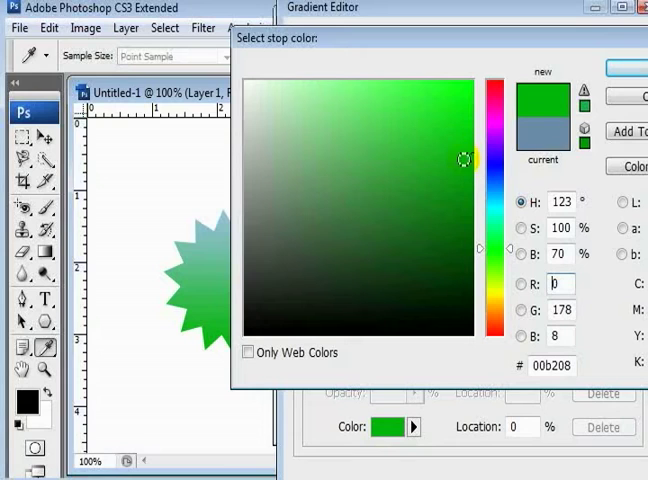
{"action": "left_click", "coordinate": [620, 44]}
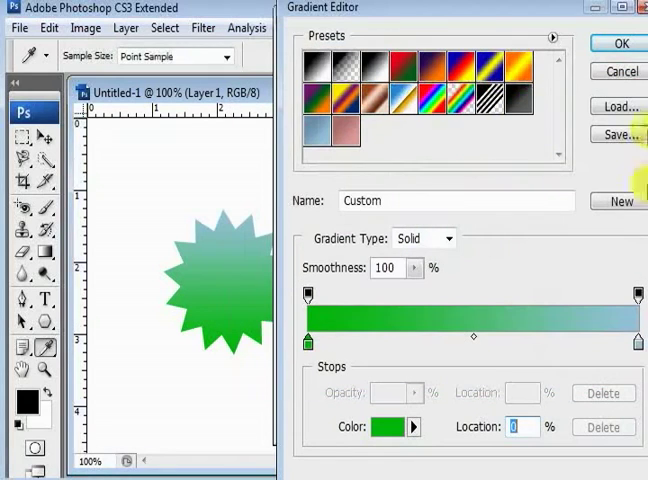
Set the right gradient stop to a bright green shade.
{"action": "left_click", "coordinate": [388, 428]}
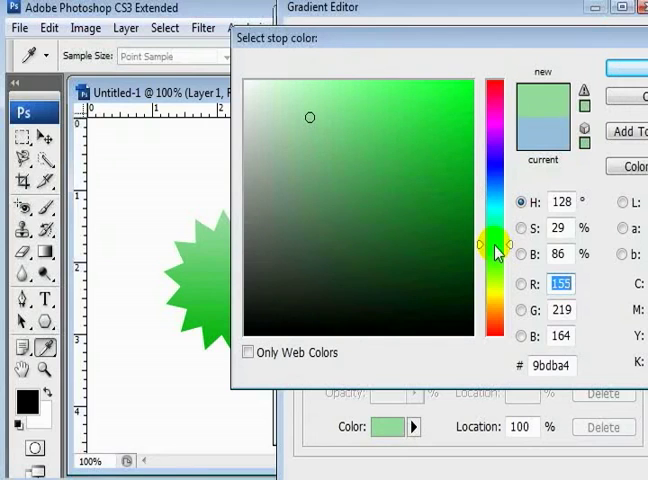
{"action": "left_click", "coordinate": [428, 84]}
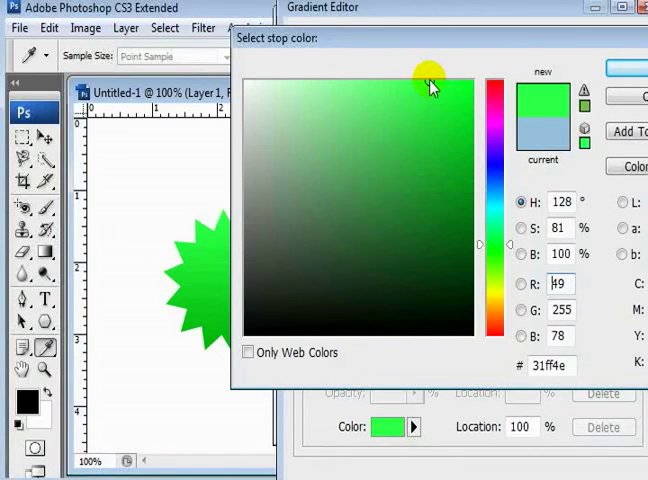
{"action": "left_click", "coordinate": [422, 80]}
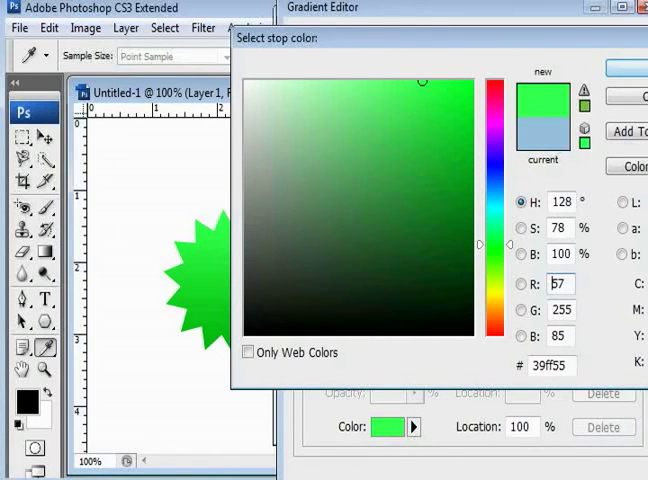